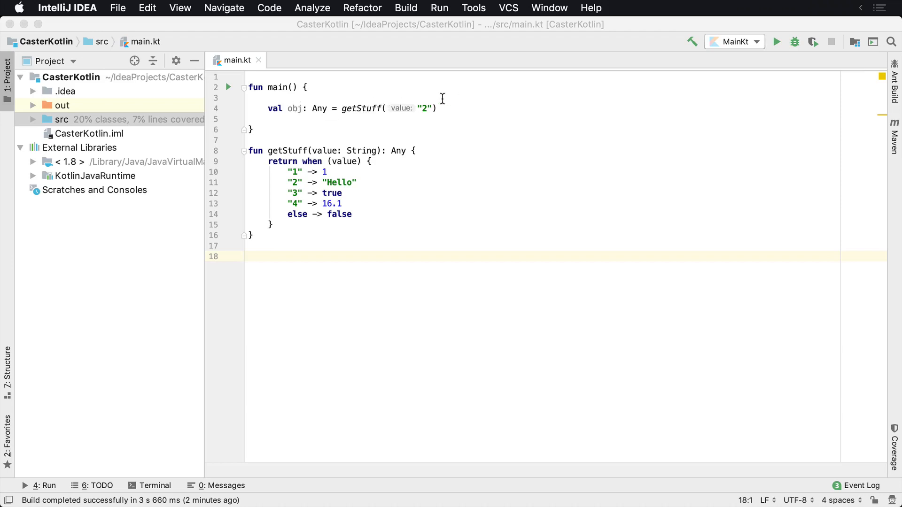
Review getStuff's Any return type and its when branches returning 1, "Hello", true and false.
double_click(397, 151)
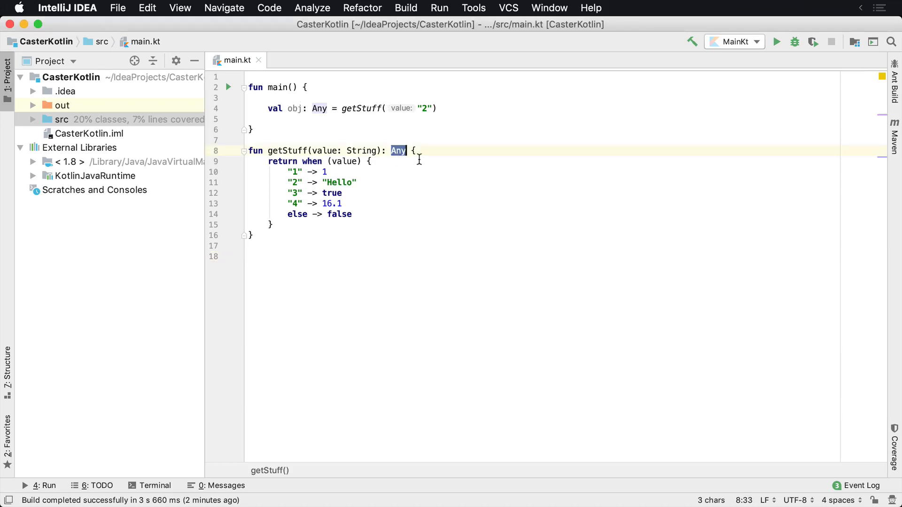
left_click(325, 172)
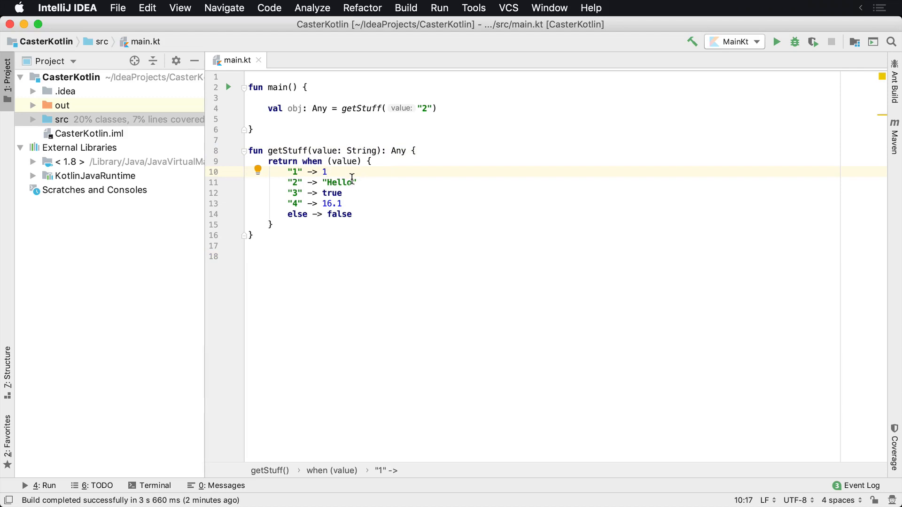
left_click(356, 182)
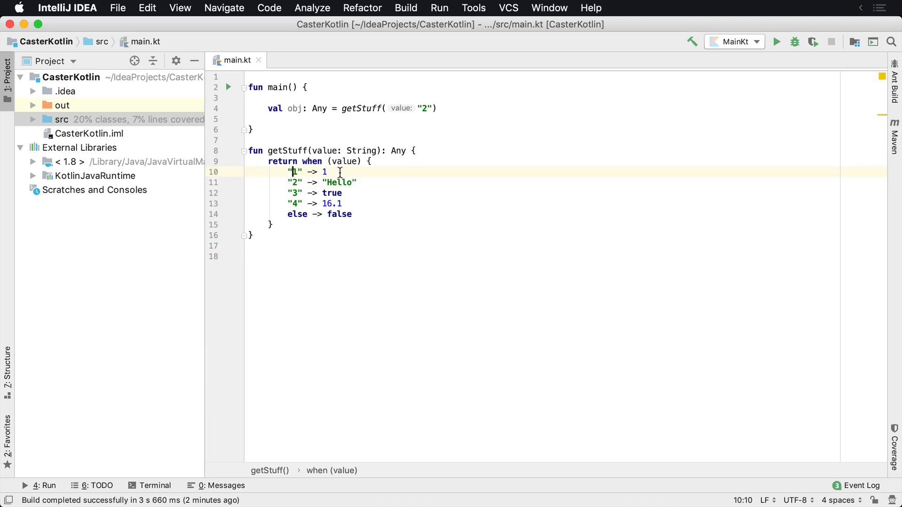
left_click(356, 182)
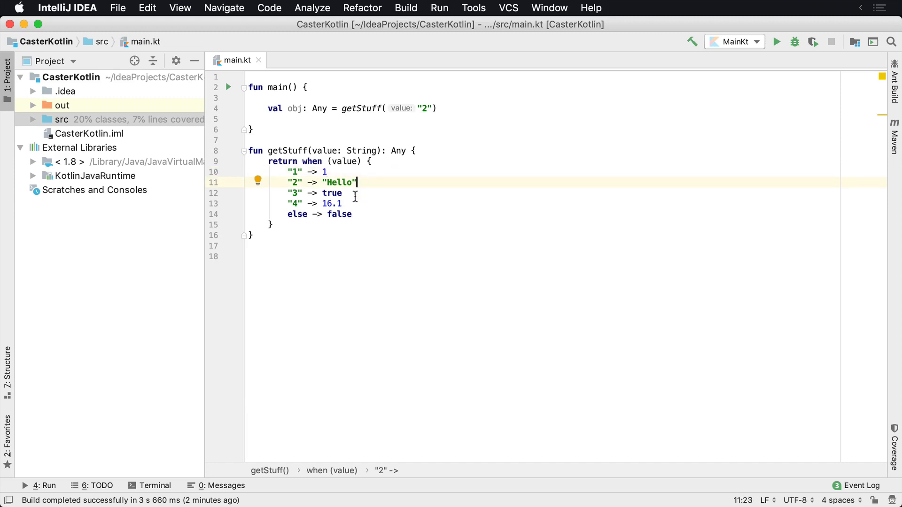
left_click(339, 193)
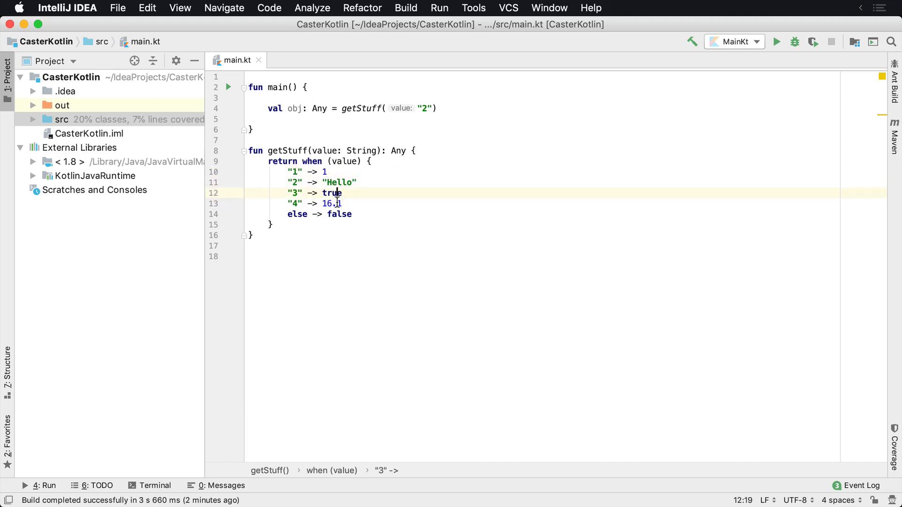
left_click(353, 214)
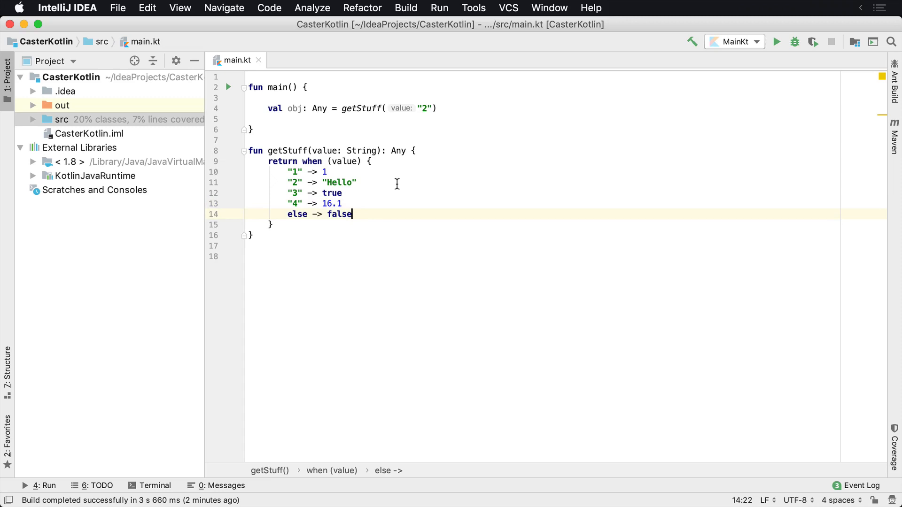
mouse_move(297, 115)
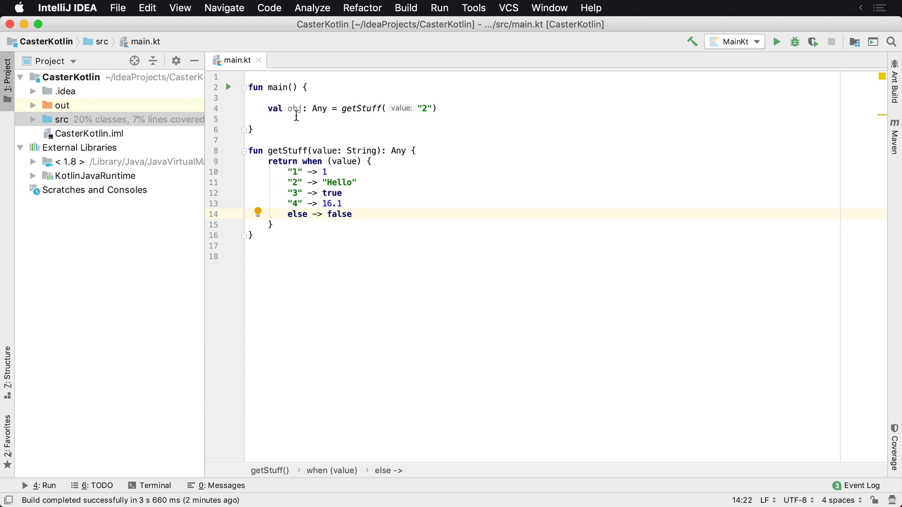
On line 5 in main, add val casted = obj as Int and println(casted).
left_click(296, 119)
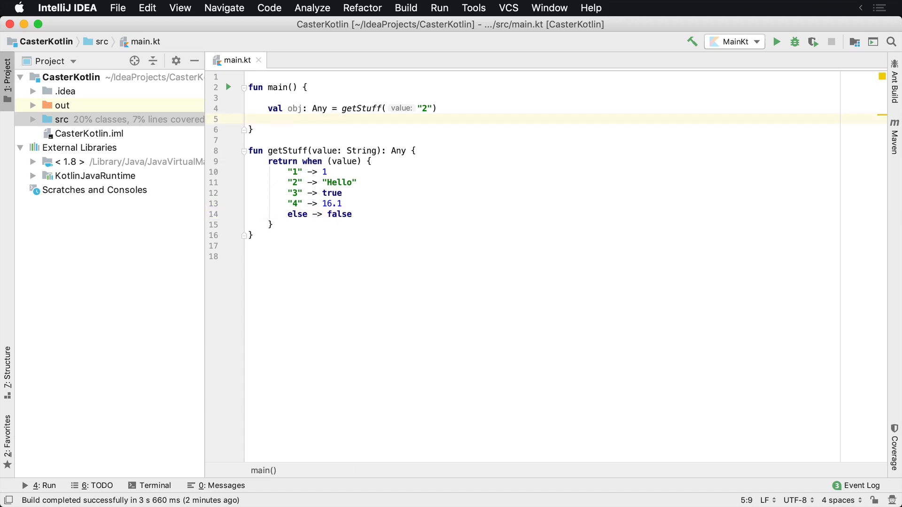
type("val")
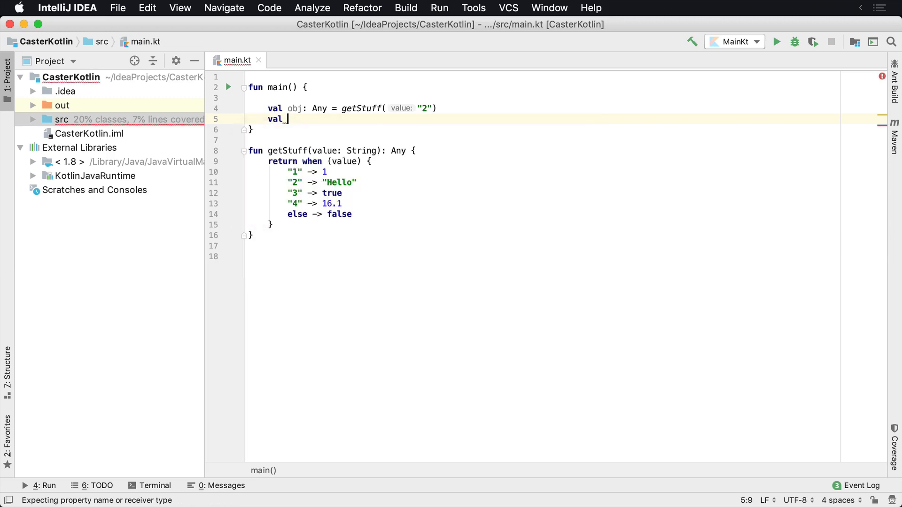
type("cate")
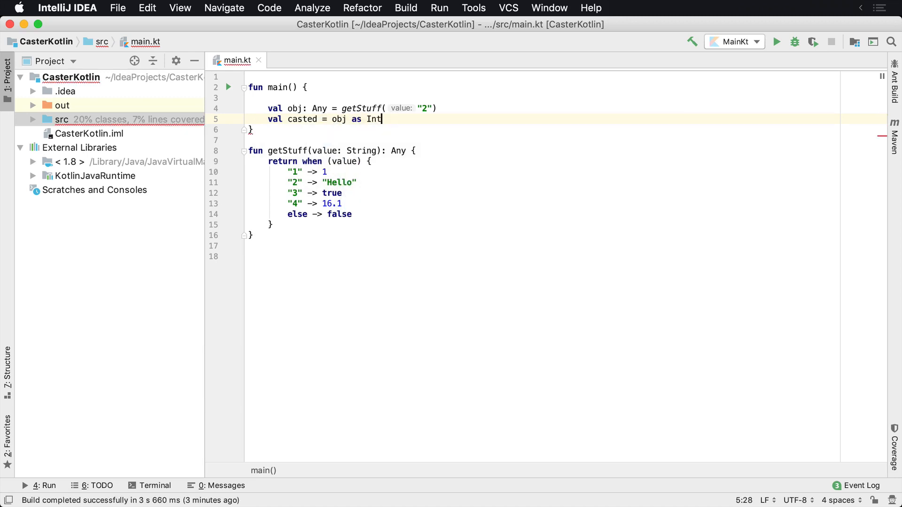
type("println(casted")
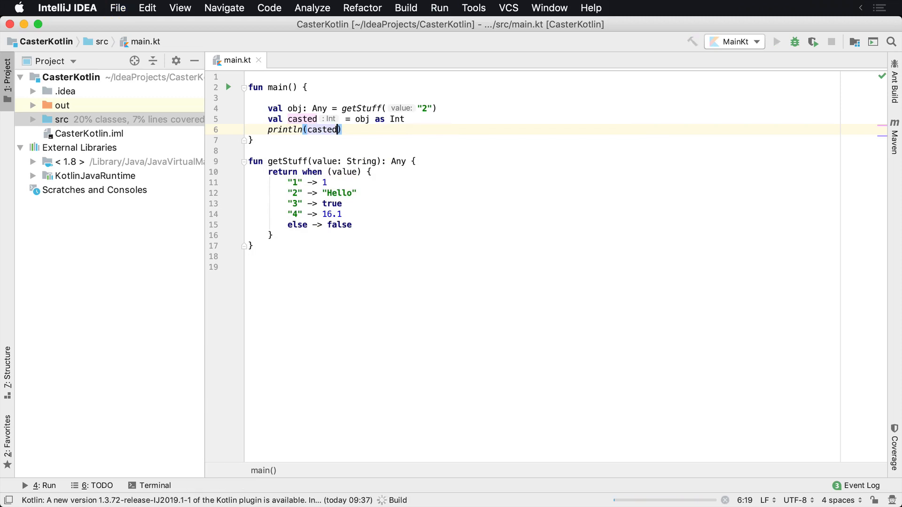
Run MainKt and trace the ClassCastException to the "Hello" value being cast to Int.
left_click(776, 41)
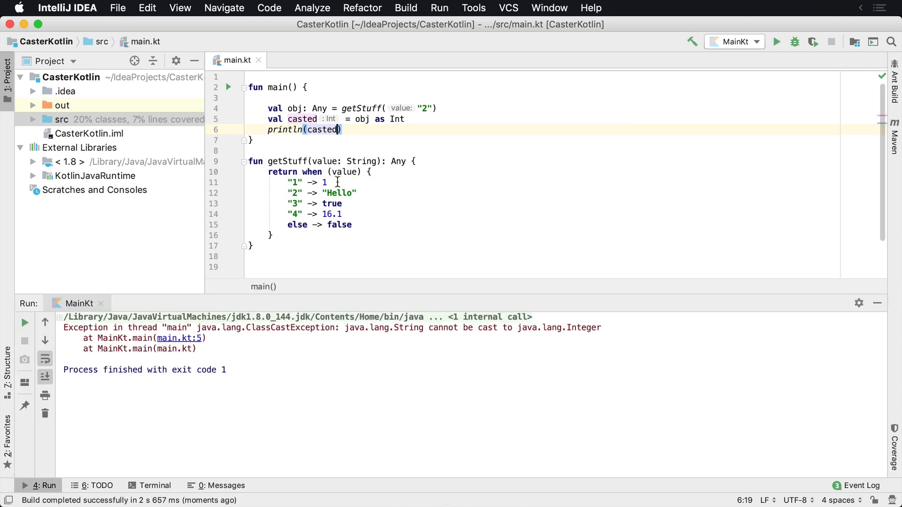
double_click(290, 328)
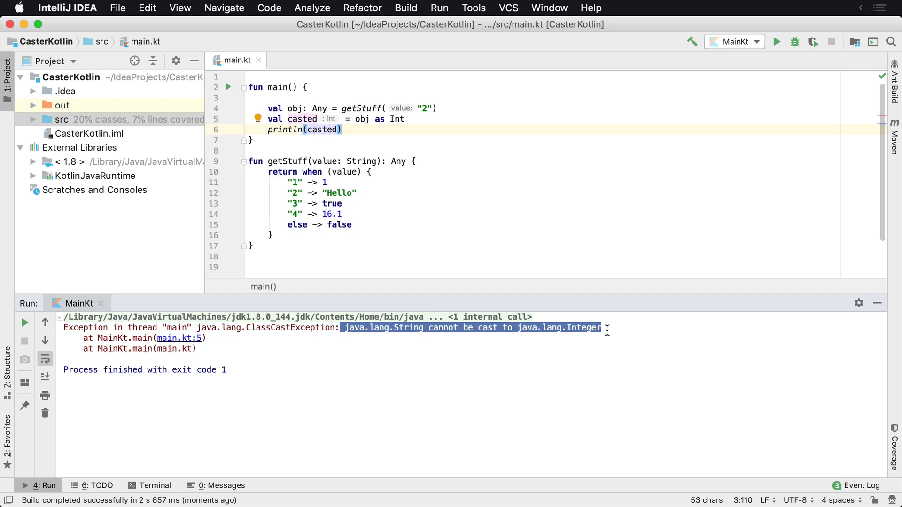
double_click(361, 108)
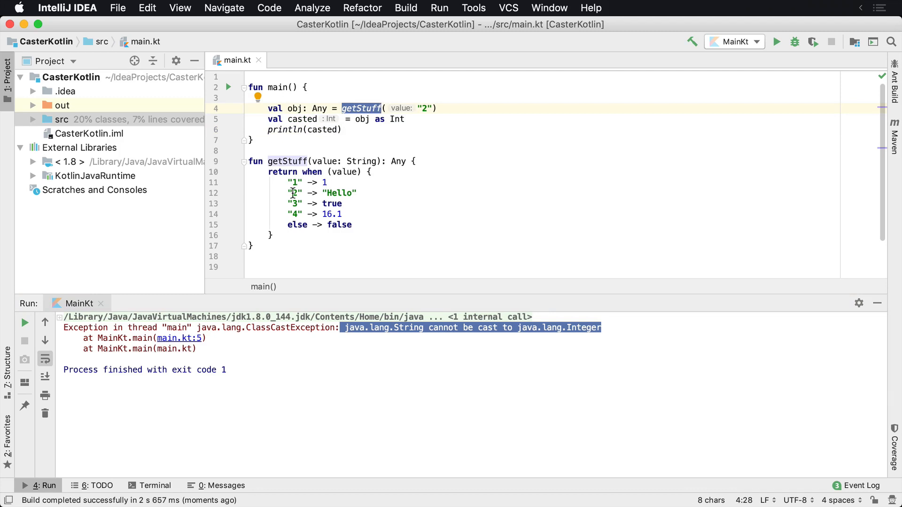
left_click(357, 192)
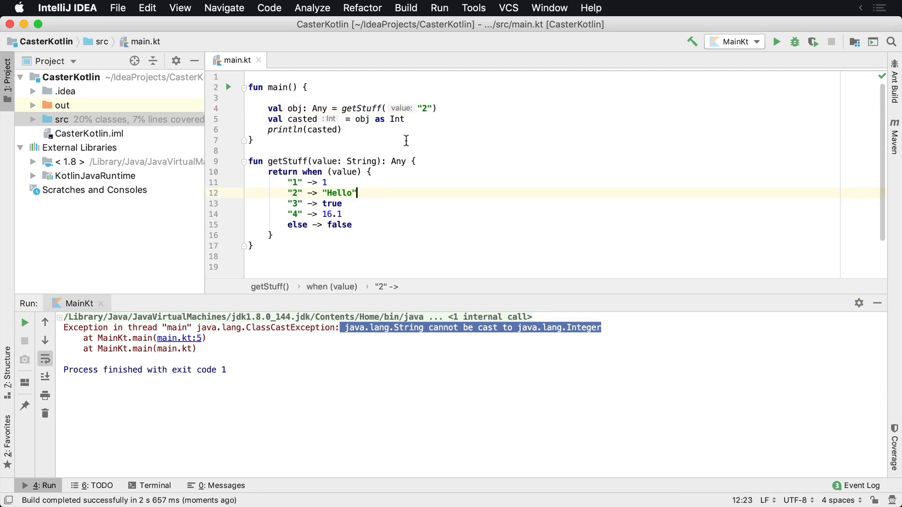
double_click(296, 108)
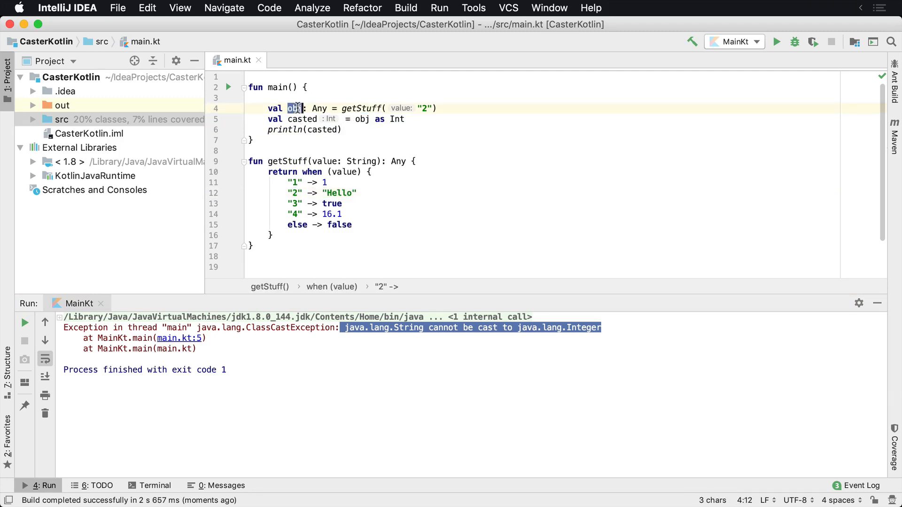
left_click(360, 119)
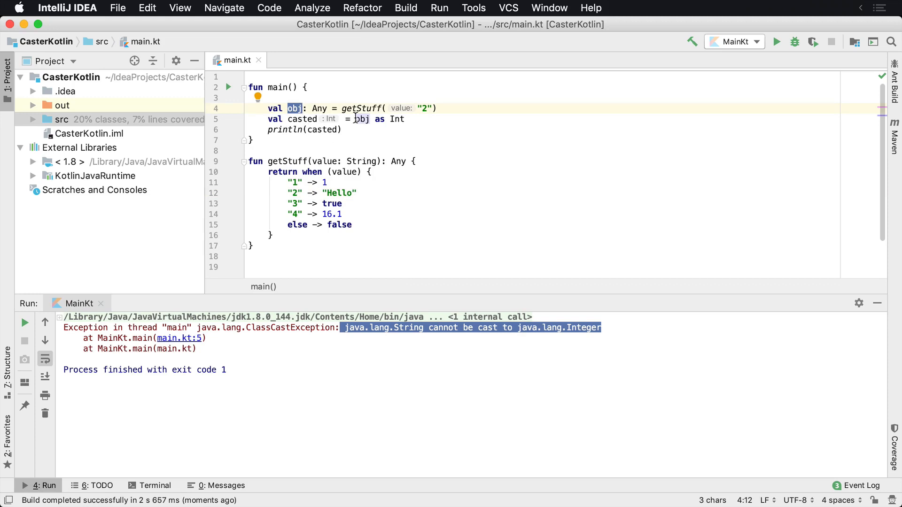
left_click(405, 119)
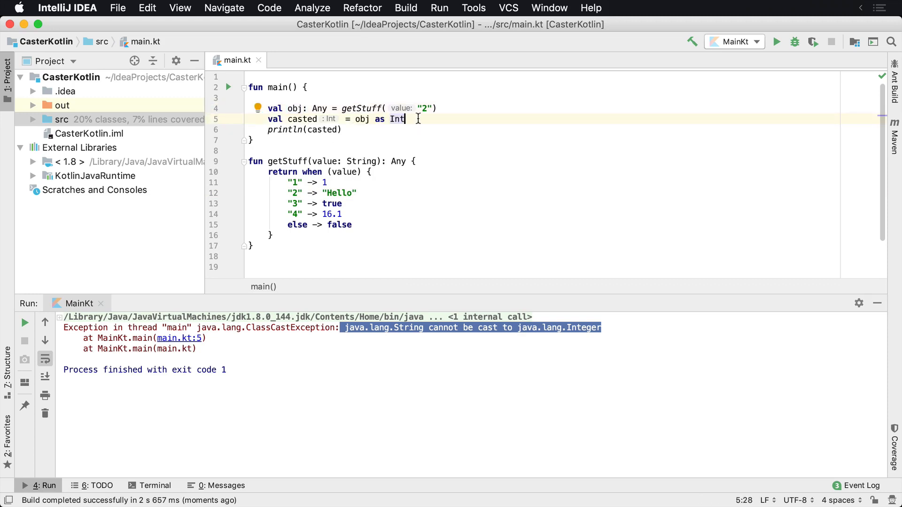
mouse_move(447, 119)
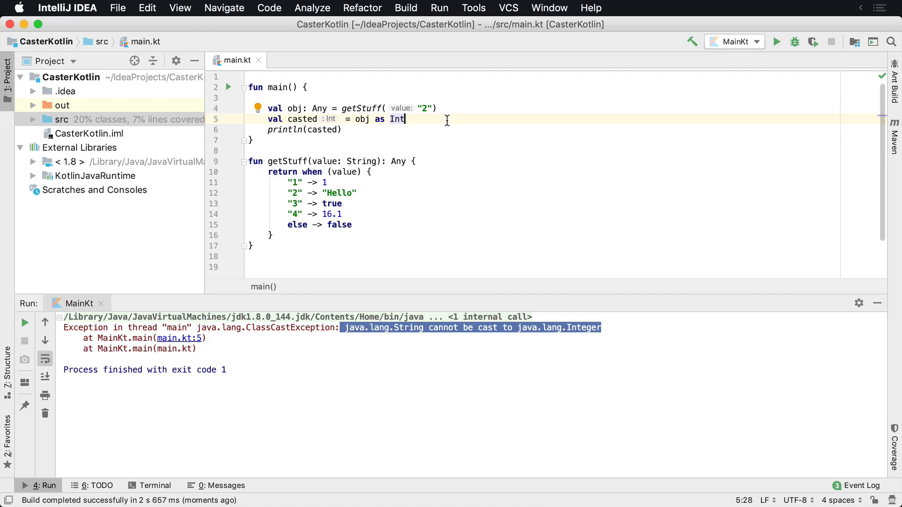
mouse_move(389, 170)
type("i")
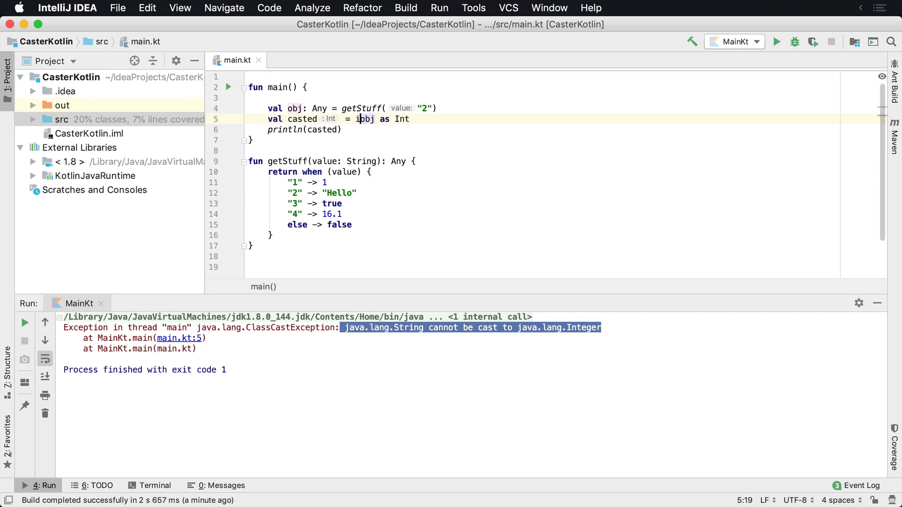
Rewrite line 5 as val casted = if (obj is Int) obj else 0.
type("f(")
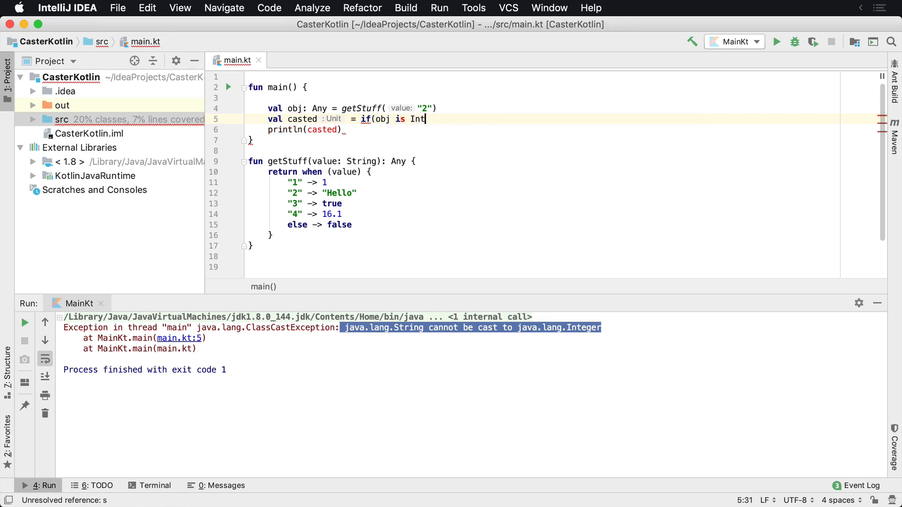
type(") obj")
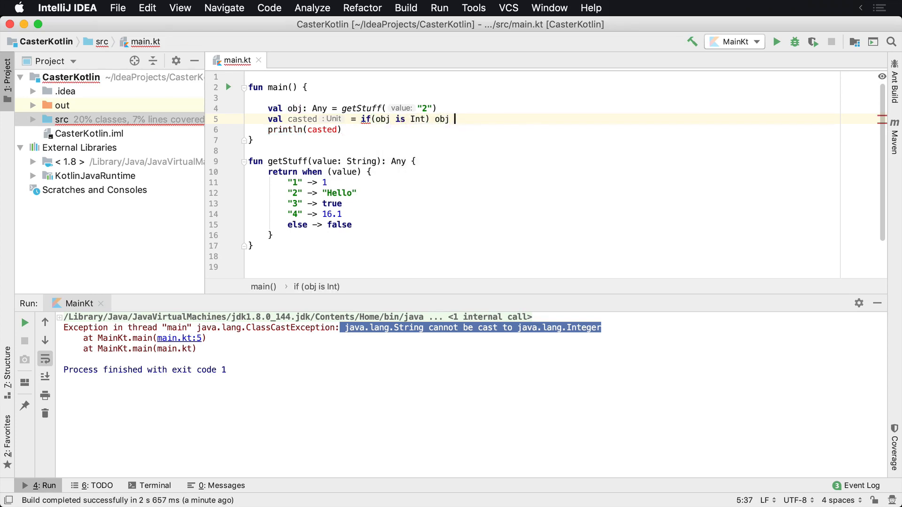
type("else -")
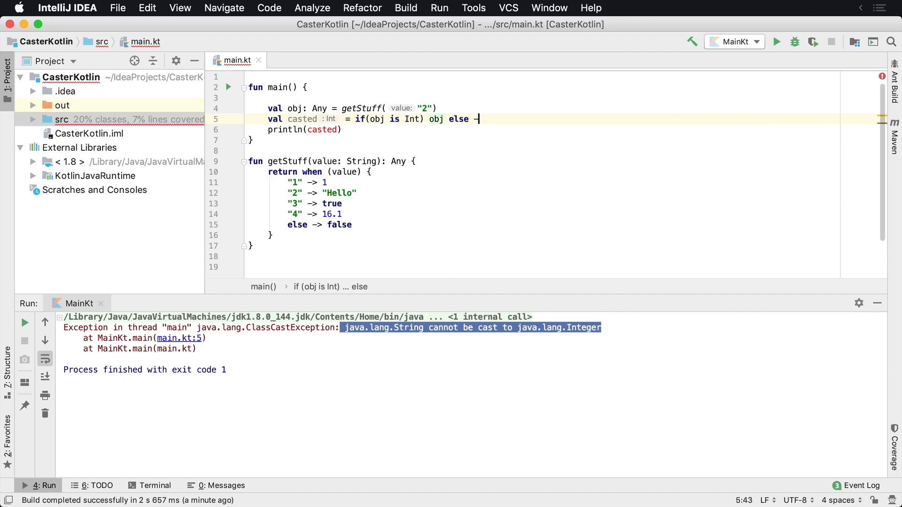
type("0")
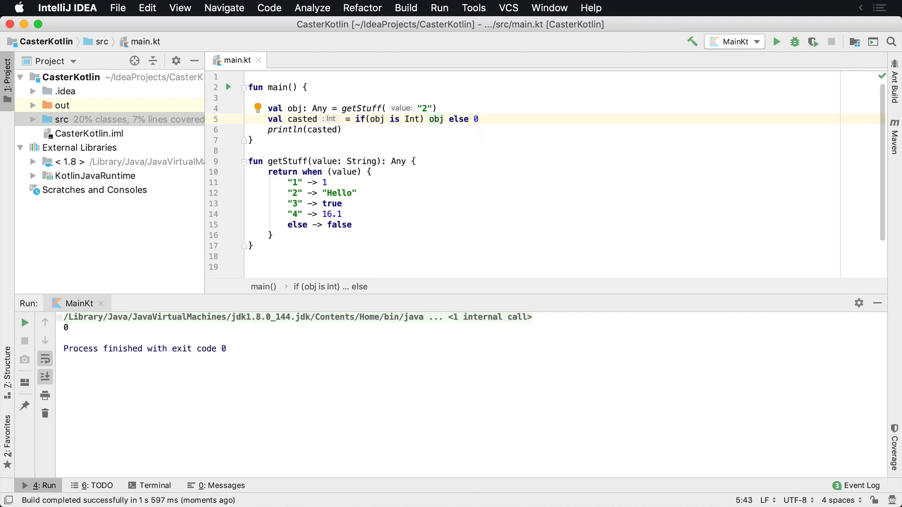
mouse_move(407, 118)
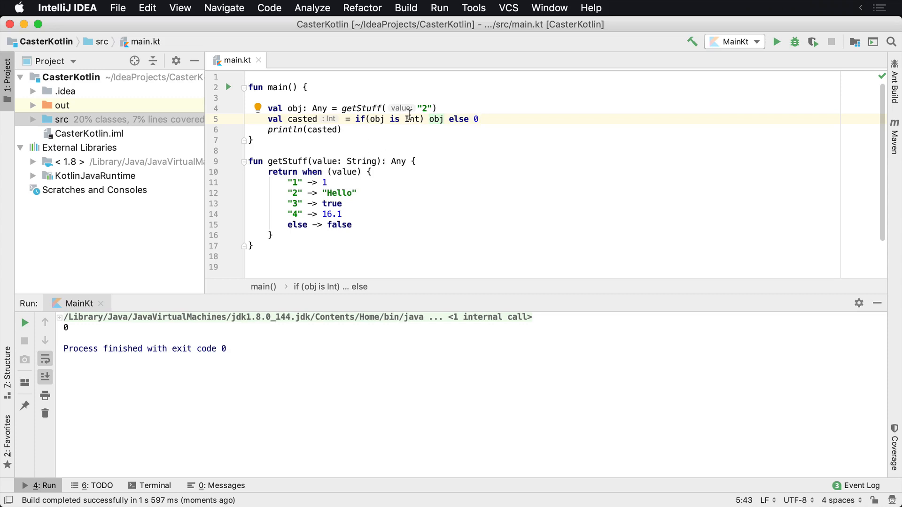
Change the getStuff argument on line 4 to "1" and rerun.
left_click(426, 108)
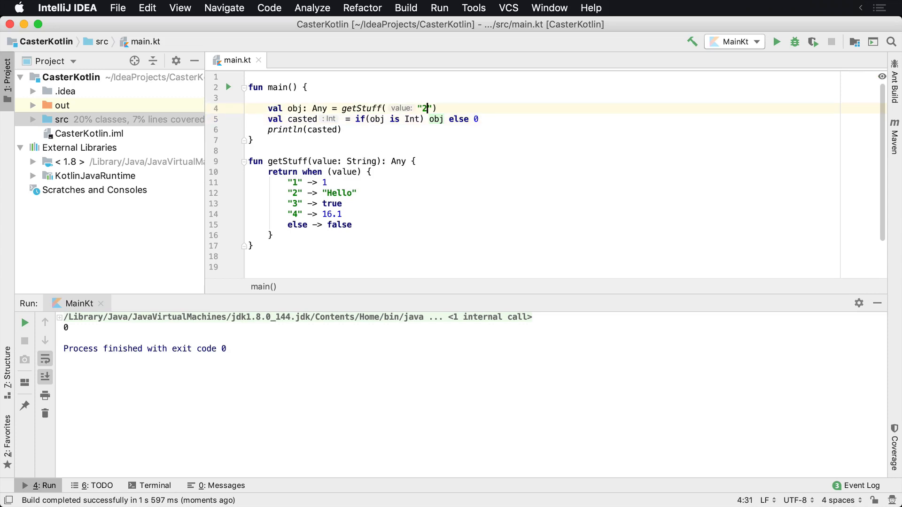
type("1")
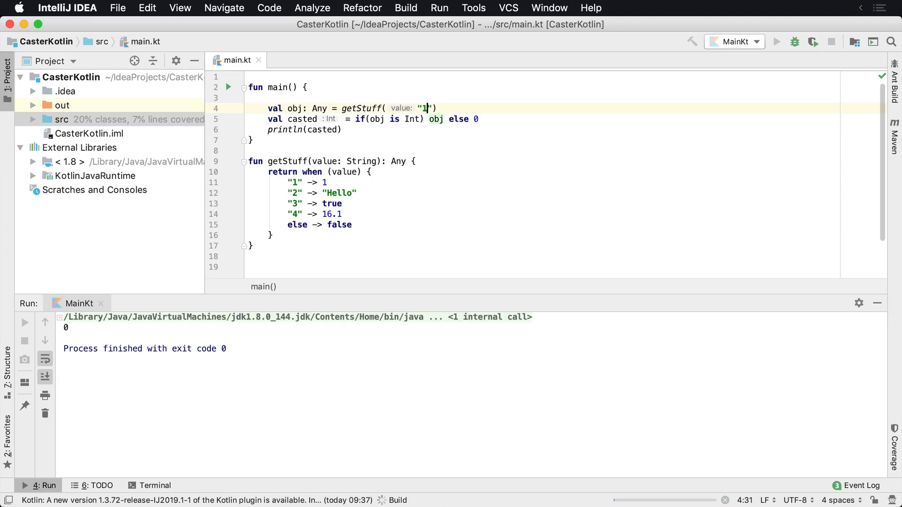
left_click(776, 42)
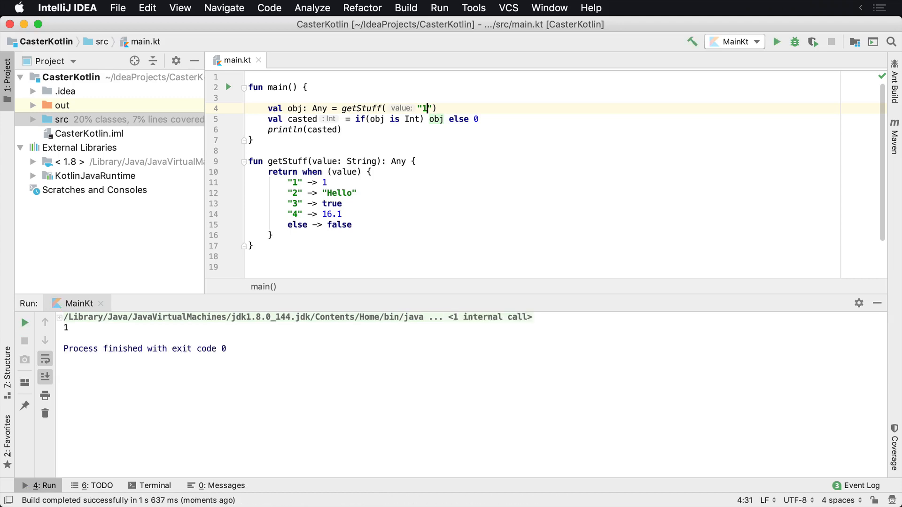
Make the "1" branch return 99, rerun, and select line 5's if/else expression.
left_click(331, 182)
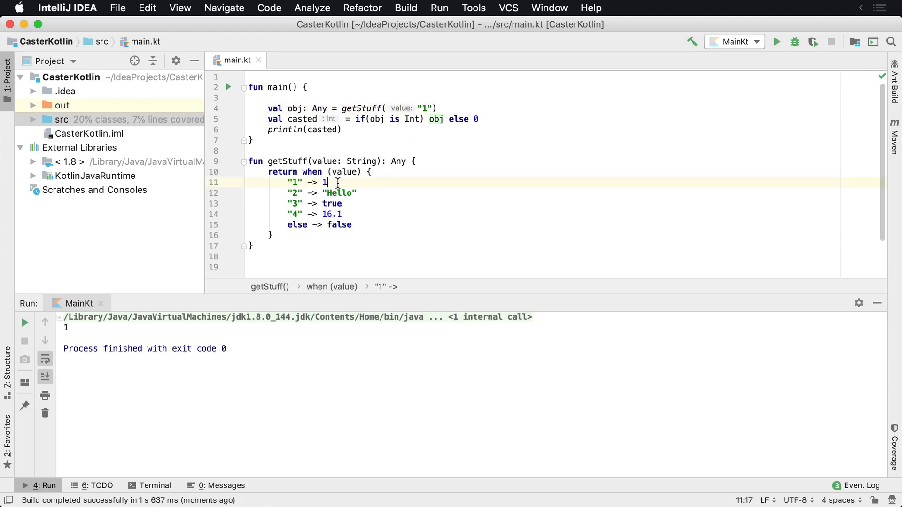
type("99")
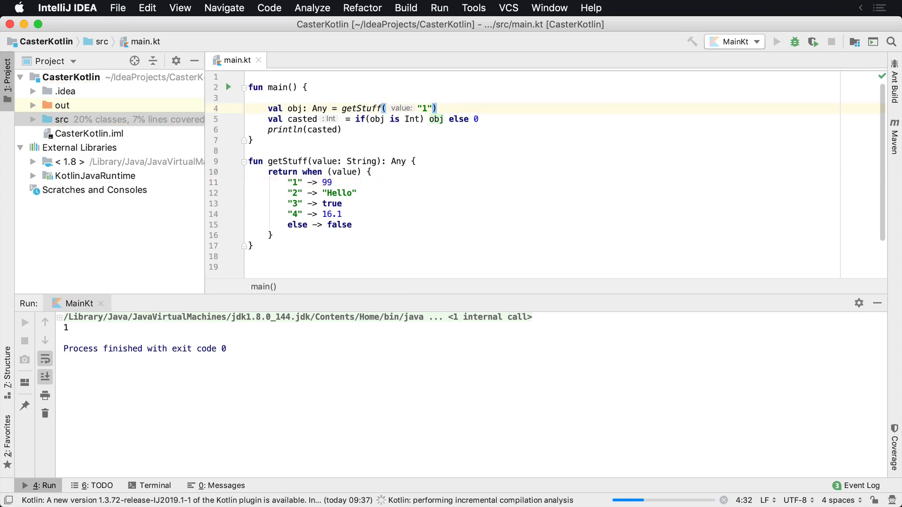
left_click(776, 42)
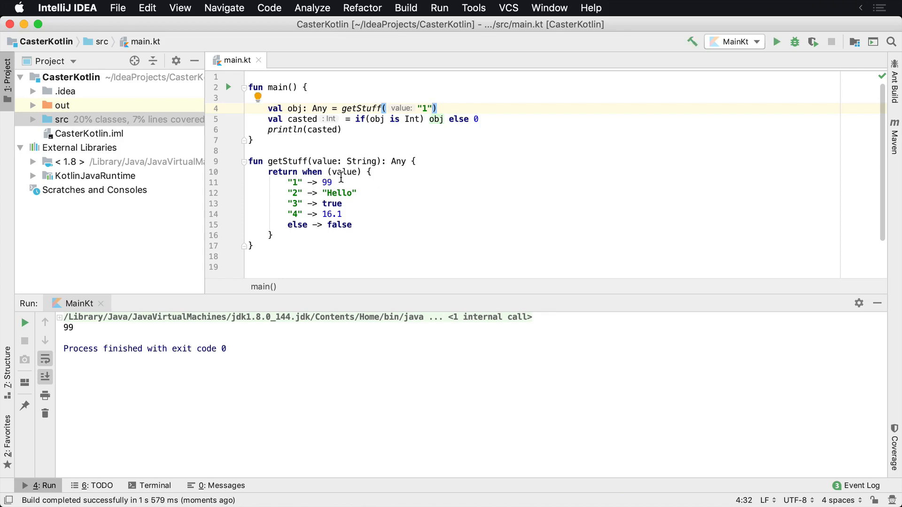
double_click(310, 182)
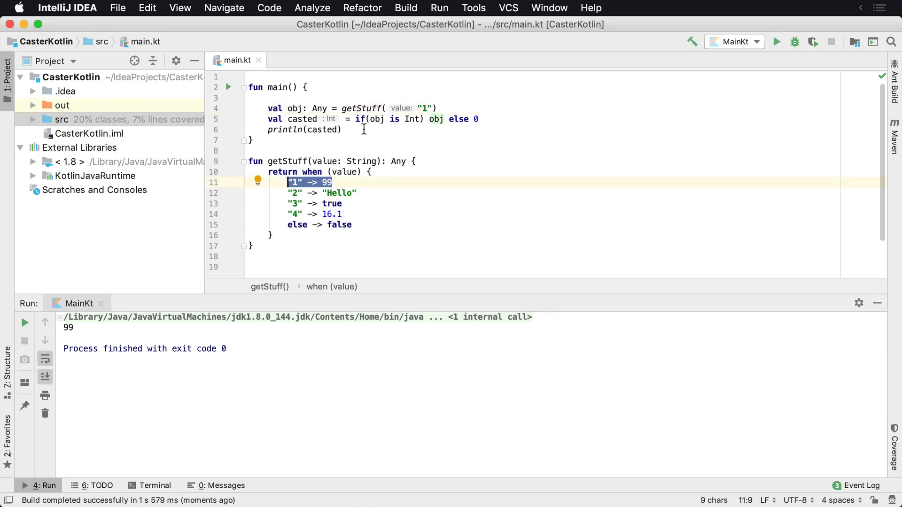
left_click(412, 119)
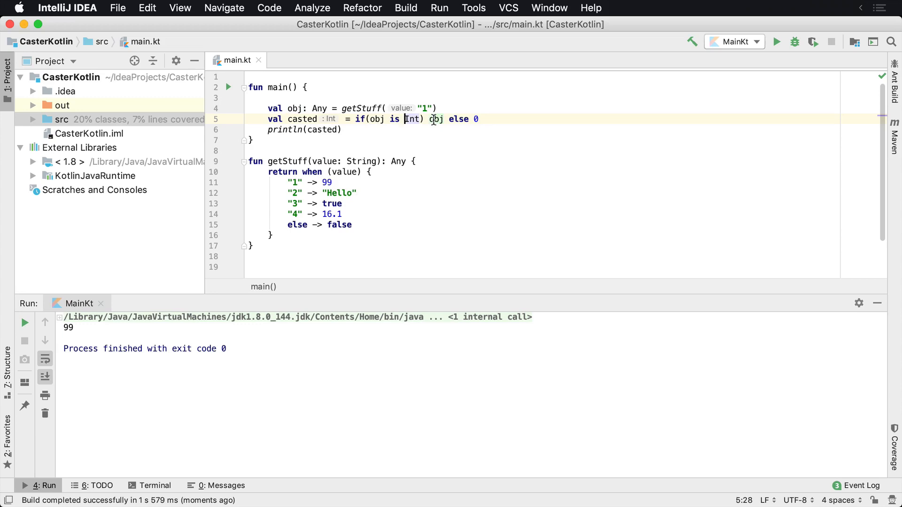
double_click(435, 119)
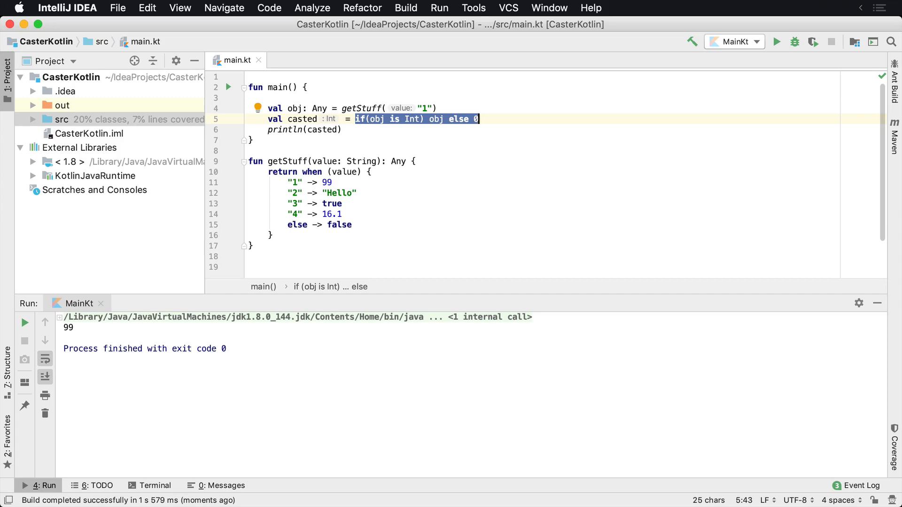
Replace the if/else with obj as? Int and change the getStuff argument to "2".
type("obj")
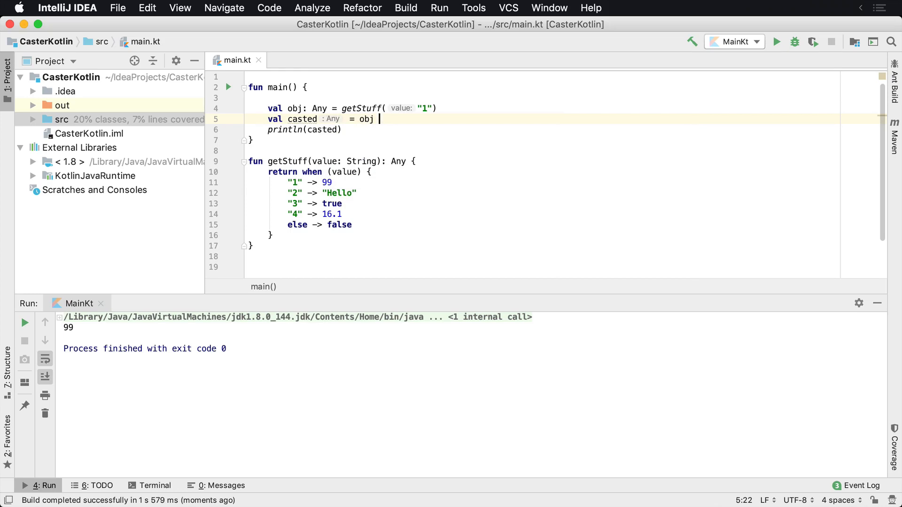
type("as? Int")
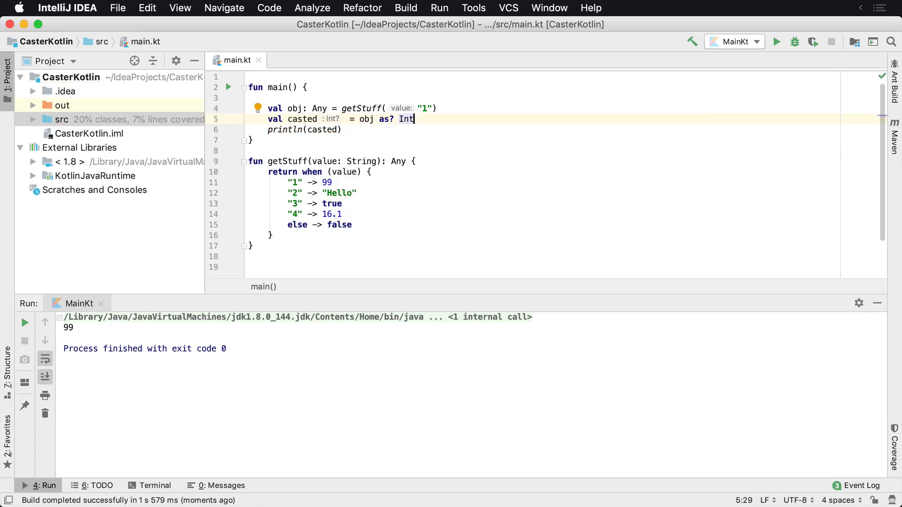
left_click(422, 108)
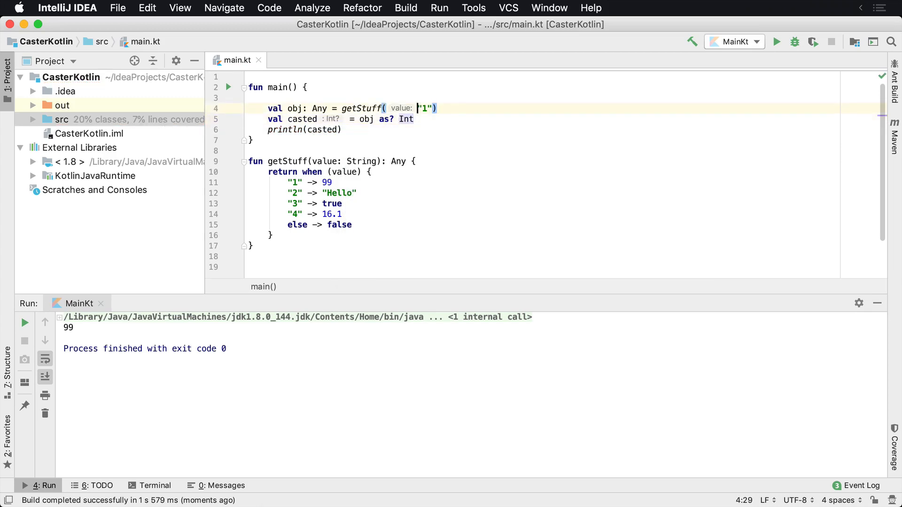
left_click(414, 119)
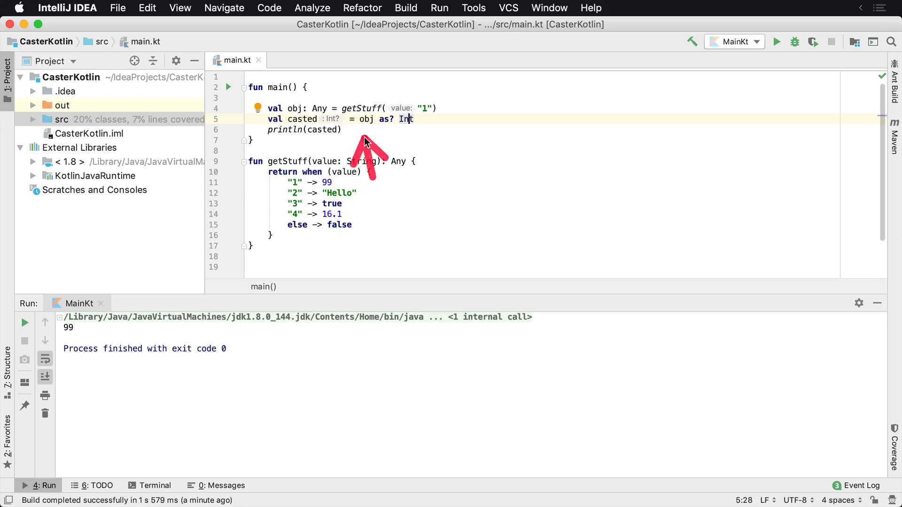
mouse_move(486, 258)
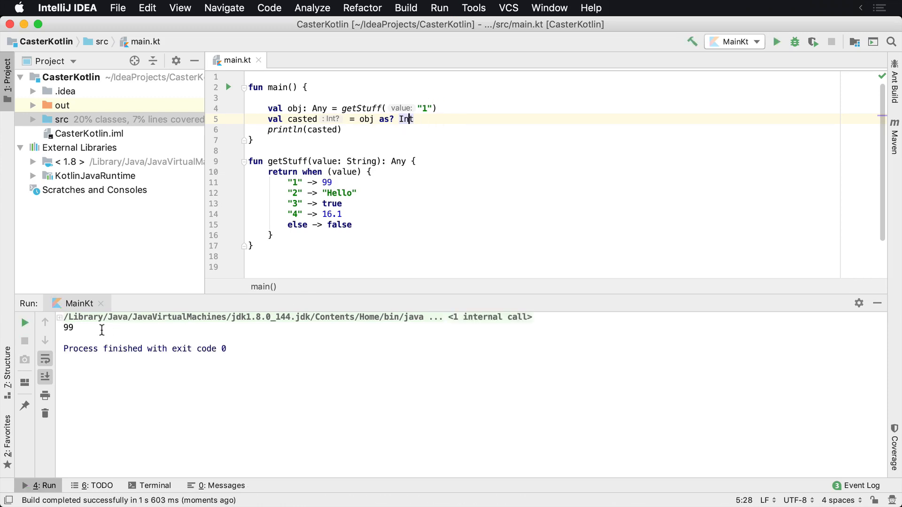
left_click(425, 108)
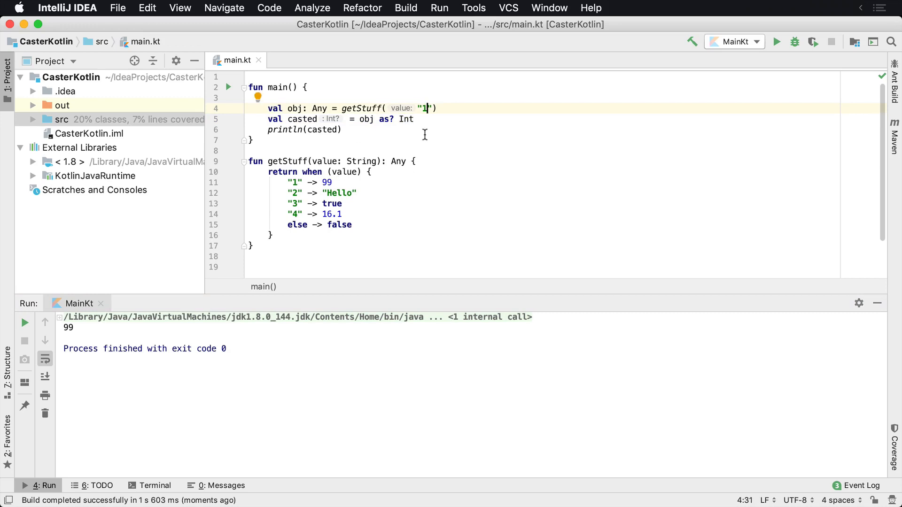
type("2")
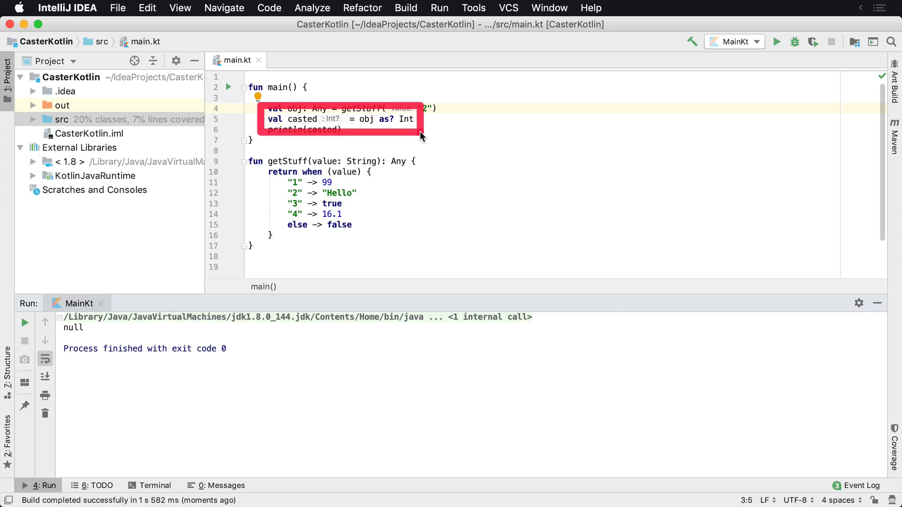
mouse_move(380, 207)
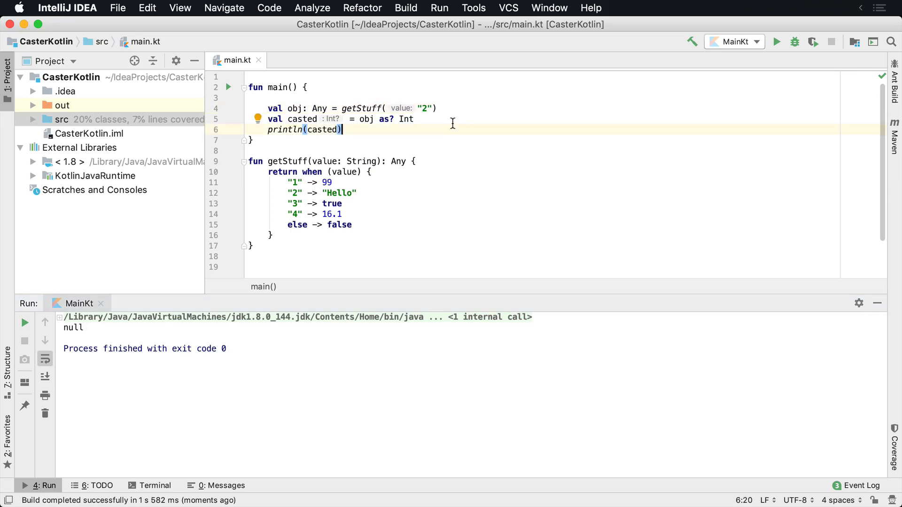
mouse_move(410, 119)
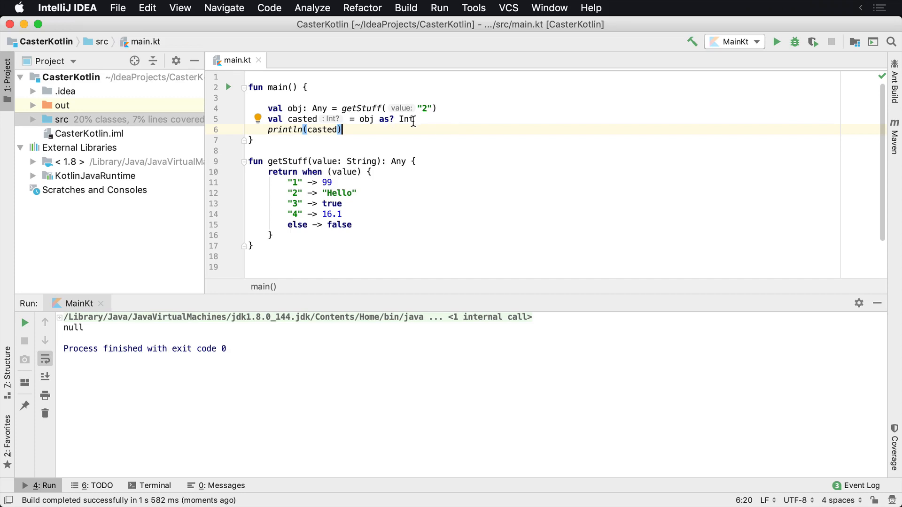
Change line 5 to obj as? Boolean and highlight the as? operator.
type("Boolean")
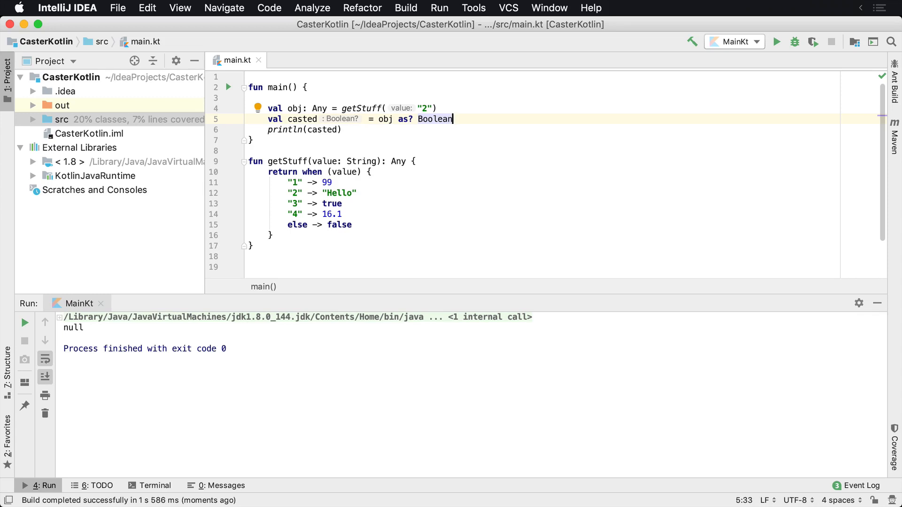
double_click(405, 119)
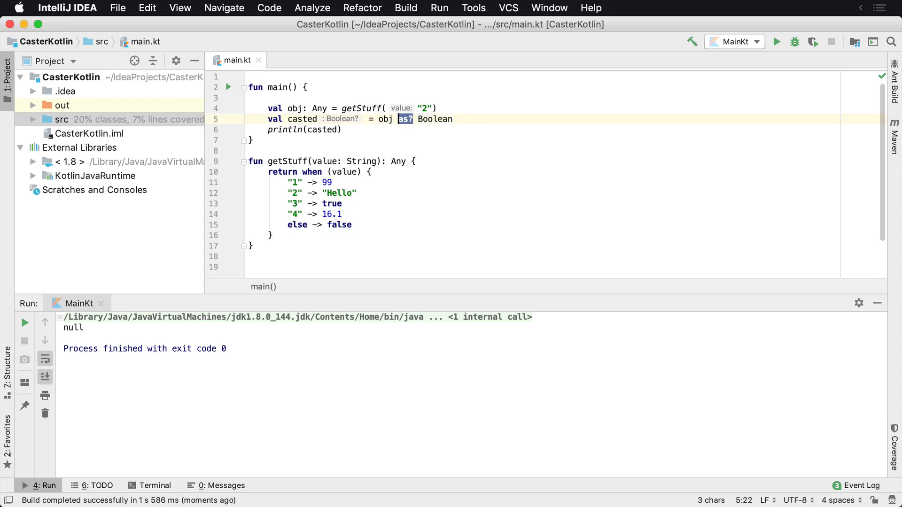